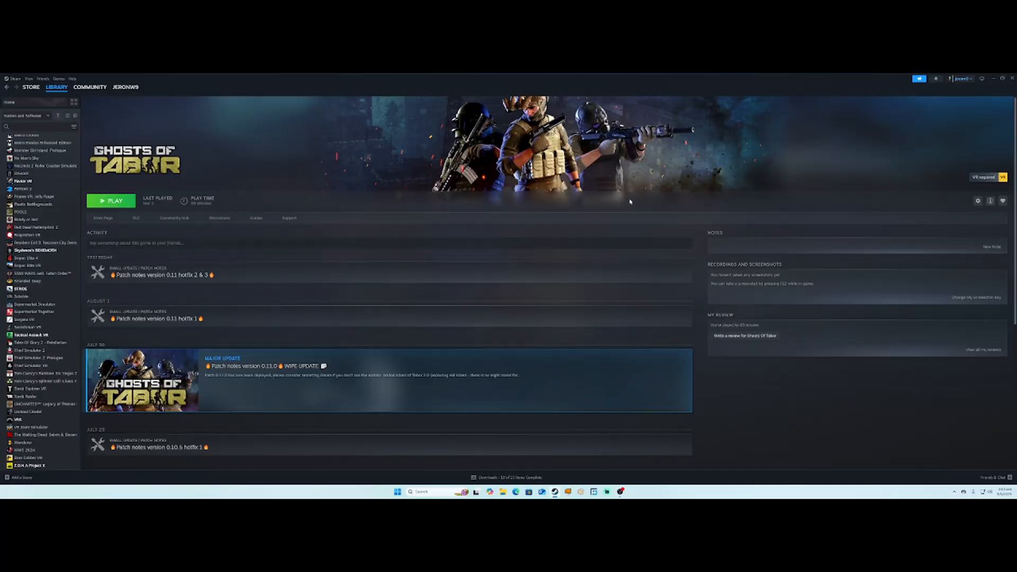
pyautogui.moveTo(340, 139)
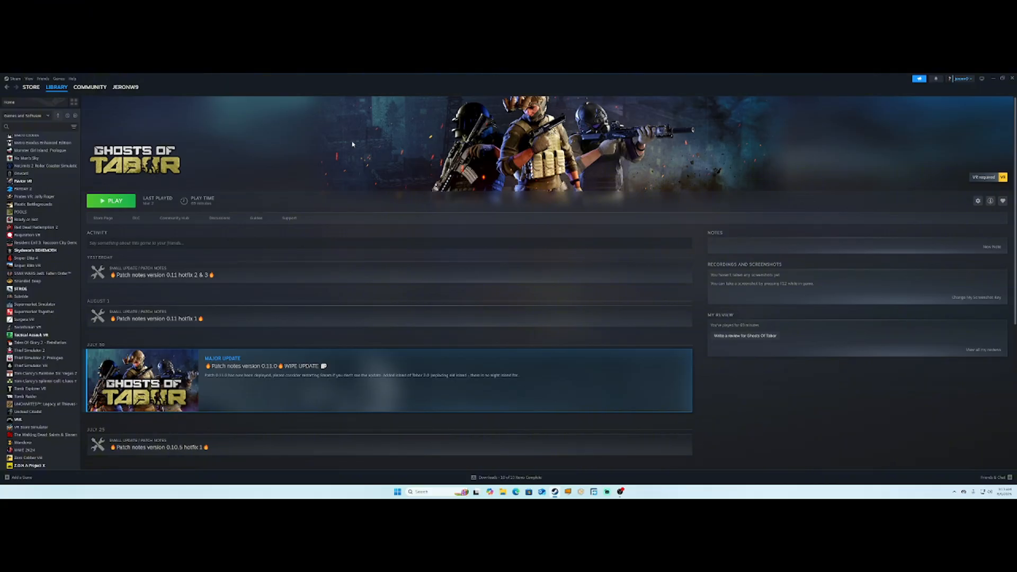
pyautogui.moveTo(356, 143)
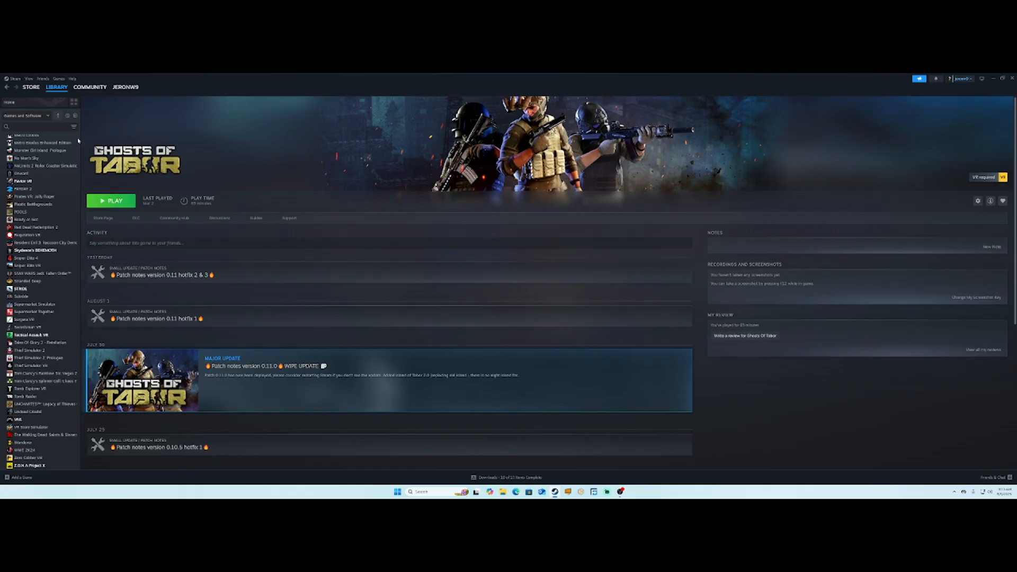
# - Search the Steam library for "steam" to bring up the SteamVR page
pyautogui.click(32, 127)
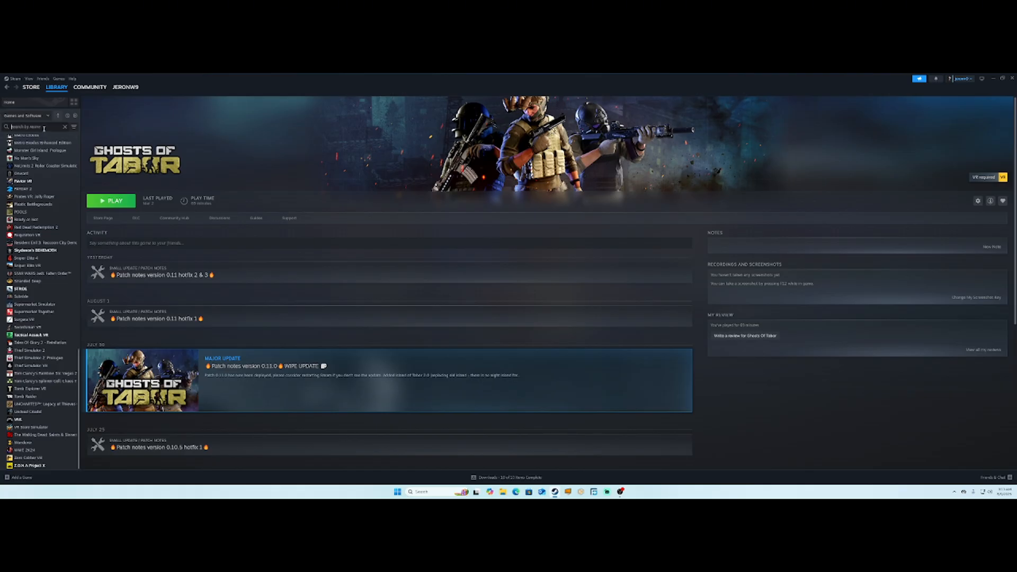
pyautogui.write('steam vr')
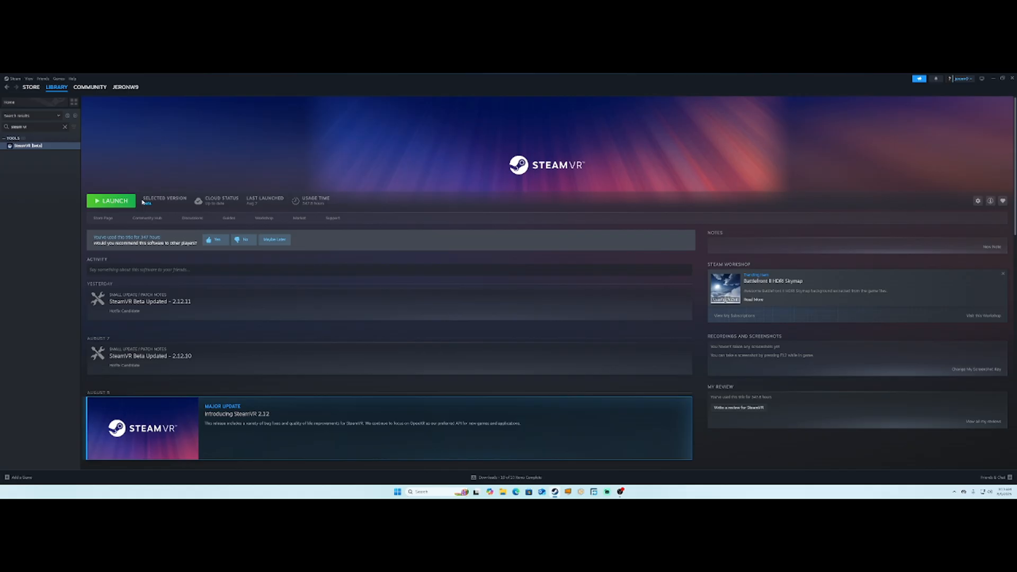
# - Open SteamVR's Properties on the Updates > Betas section
pyautogui.rightClick(26, 145)
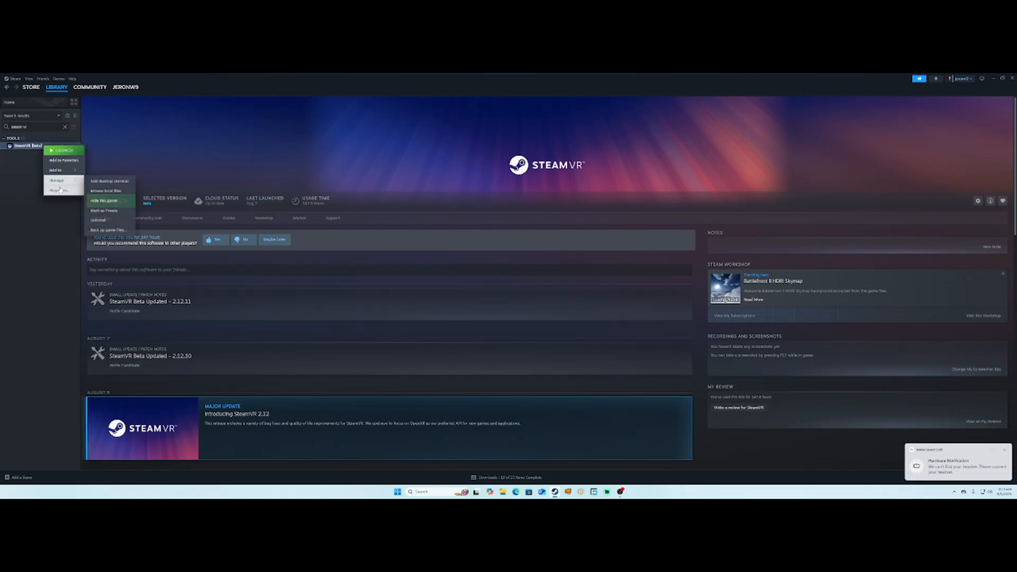
pyautogui.click(57, 179)
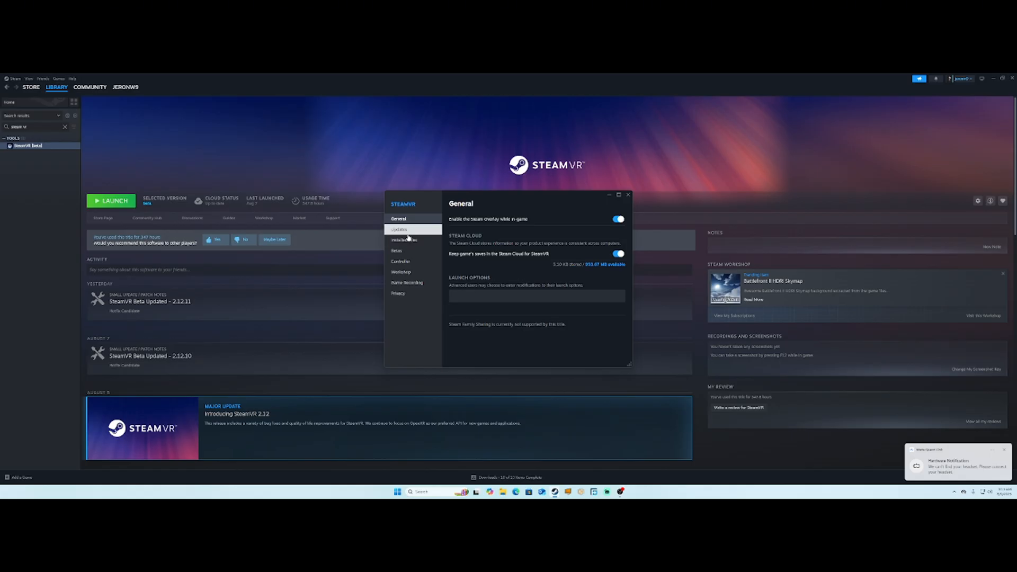
pyautogui.click(399, 229)
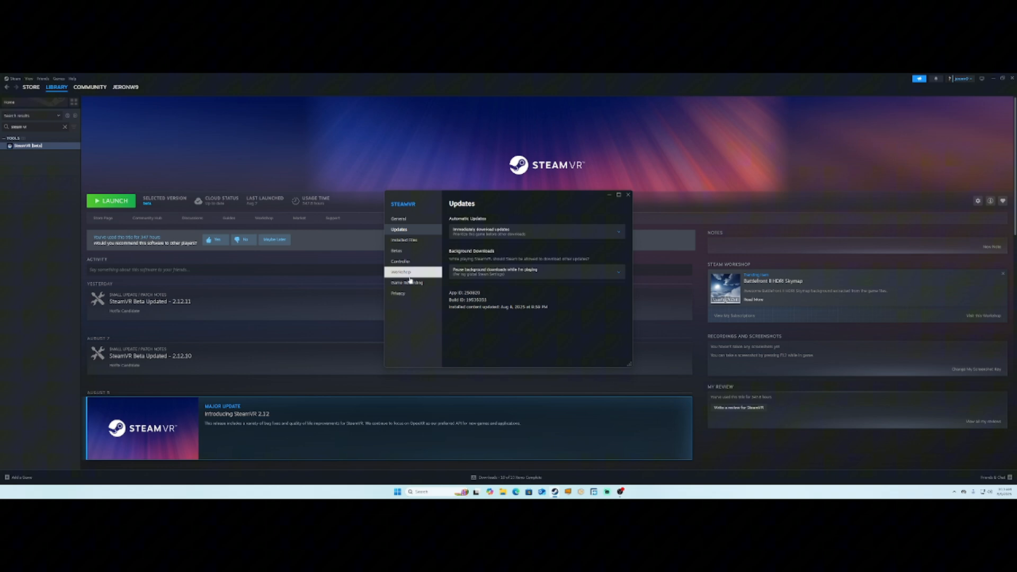
pyautogui.click(396, 251)
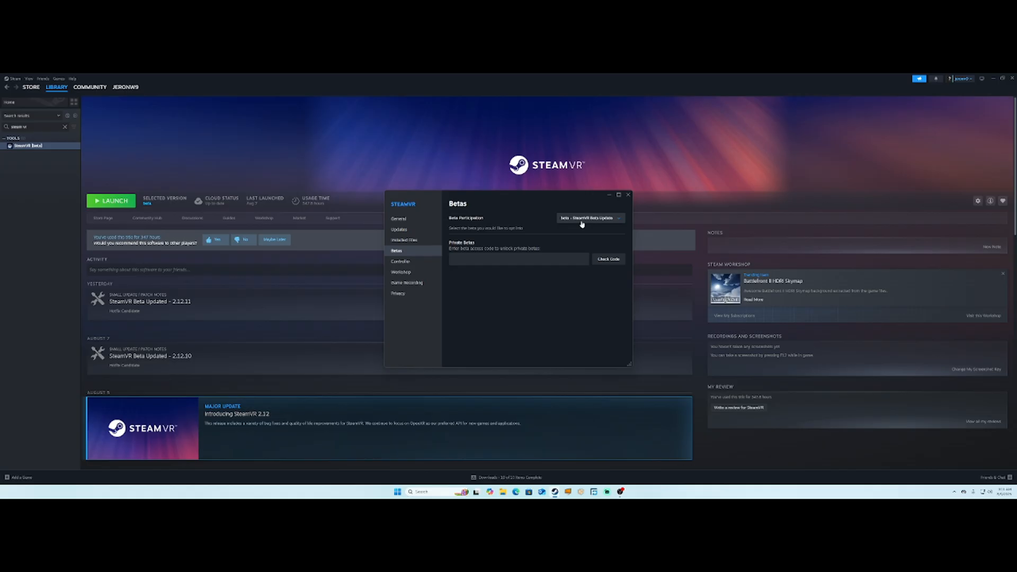
pyautogui.moveTo(591, 229)
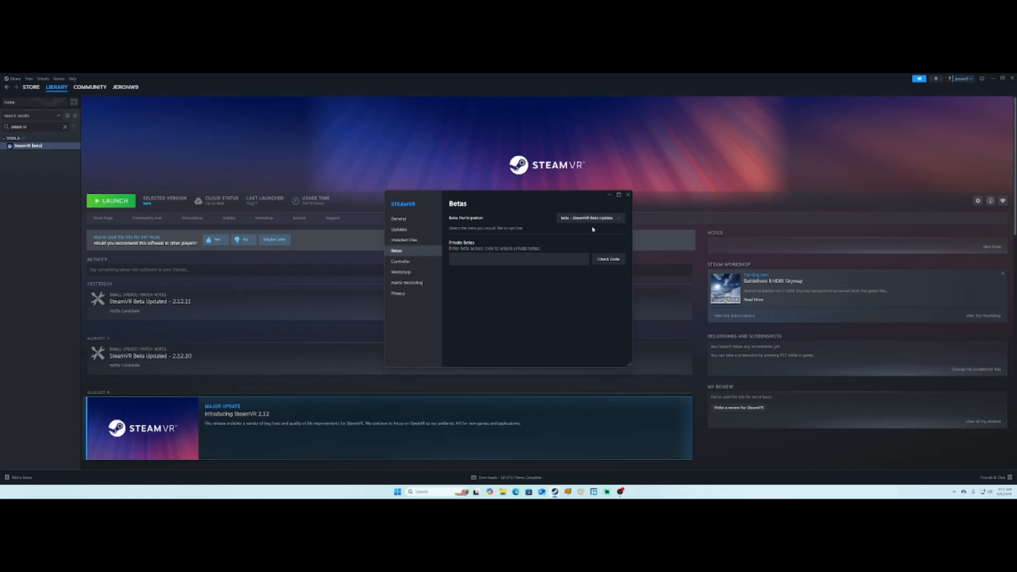
# - Expand the Beta Participation dropdown listing None, beta, previous and legacy branches
pyautogui.click(589, 218)
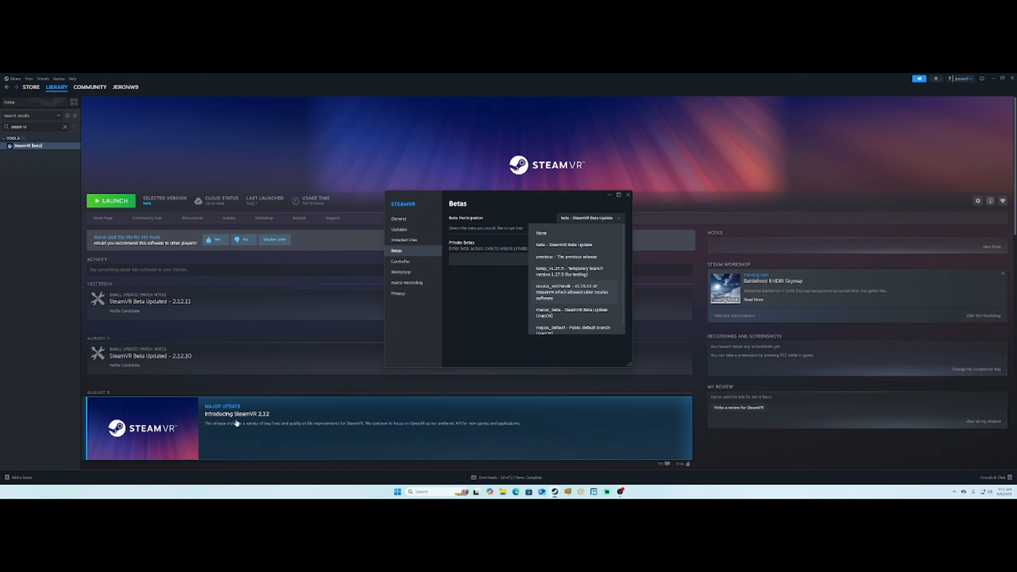
pyautogui.moveTo(267, 424)
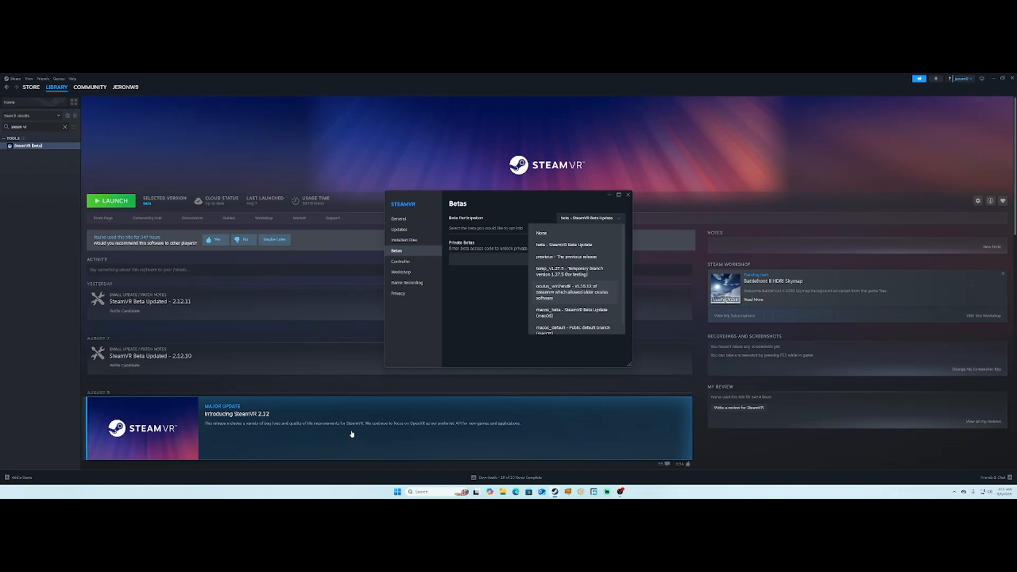
pyautogui.moveTo(419, 433)
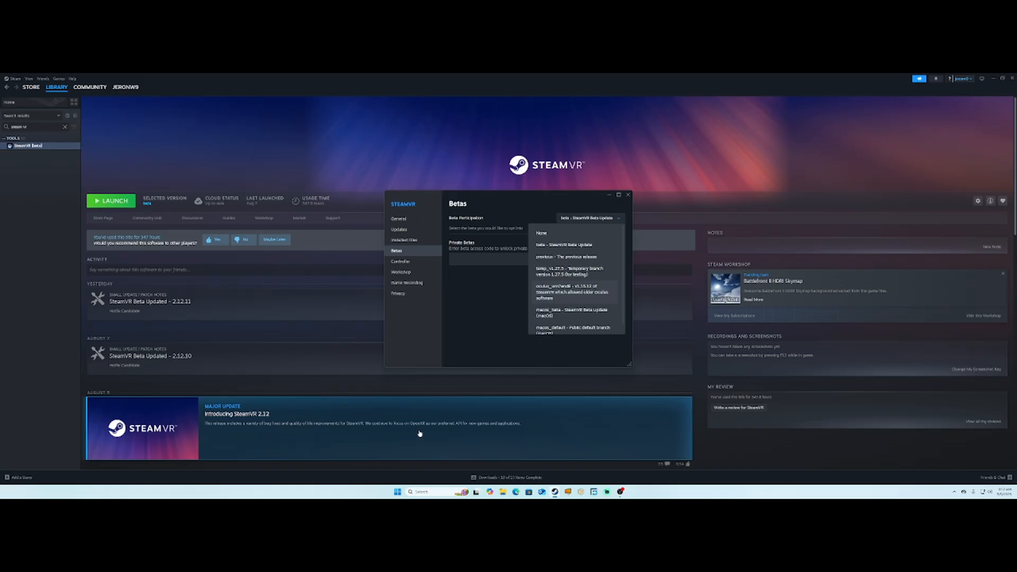
pyautogui.moveTo(447, 433)
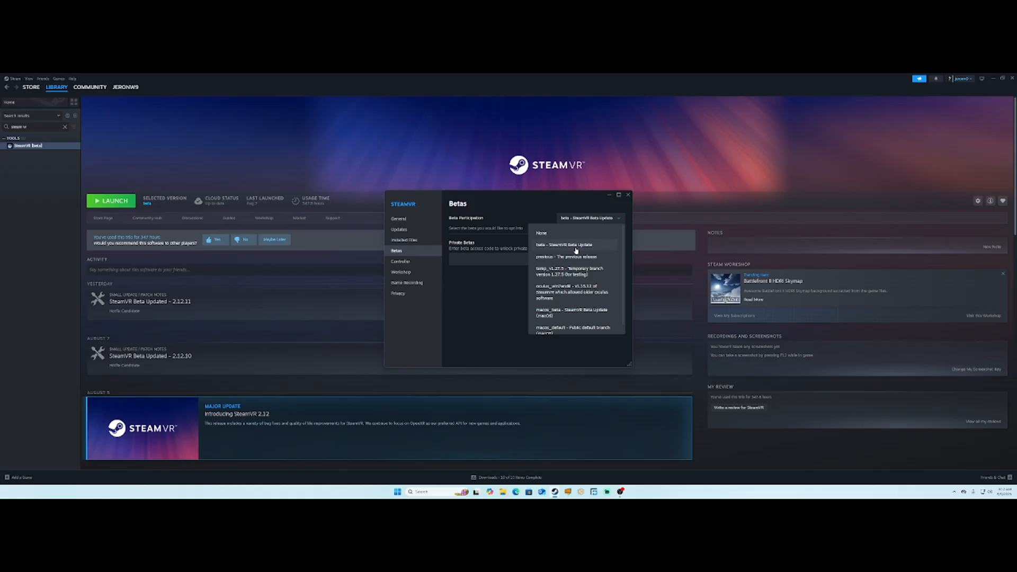
# - Select "beta - SteamVR Beta Update" and close the SteamVR Properties window
pyautogui.click(573, 245)
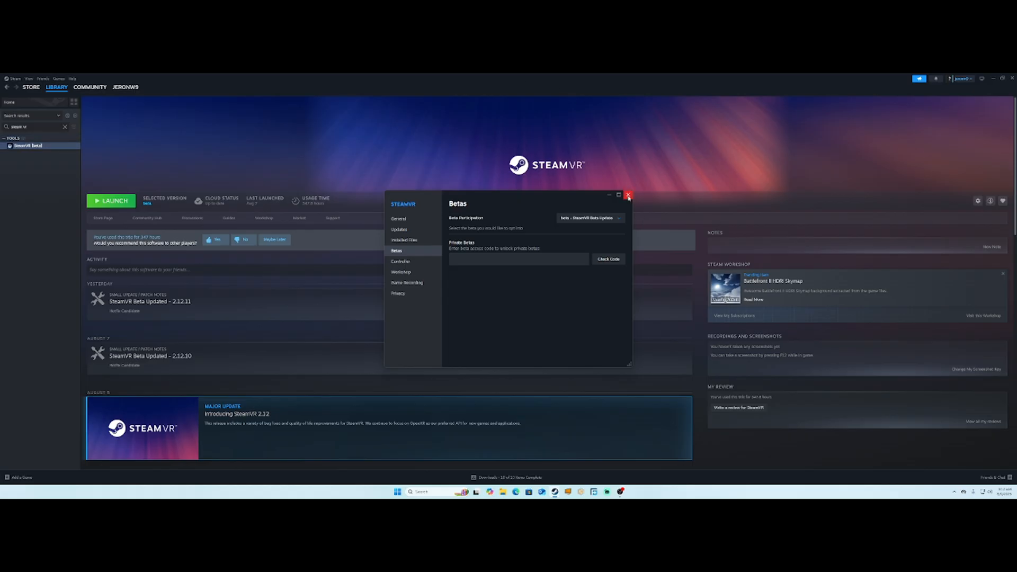
pyautogui.click(626, 196)
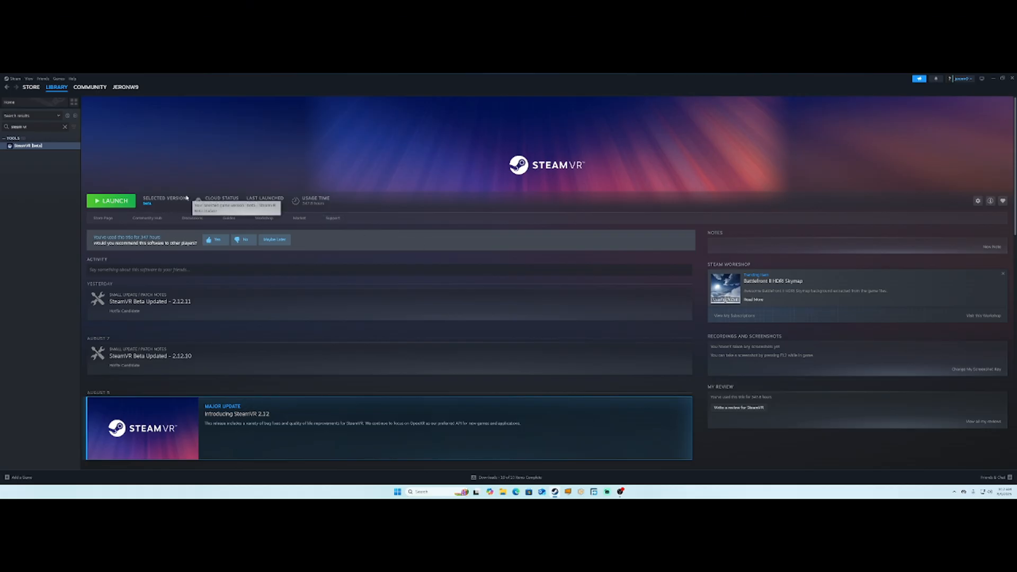
pyautogui.moveTo(167, 325)
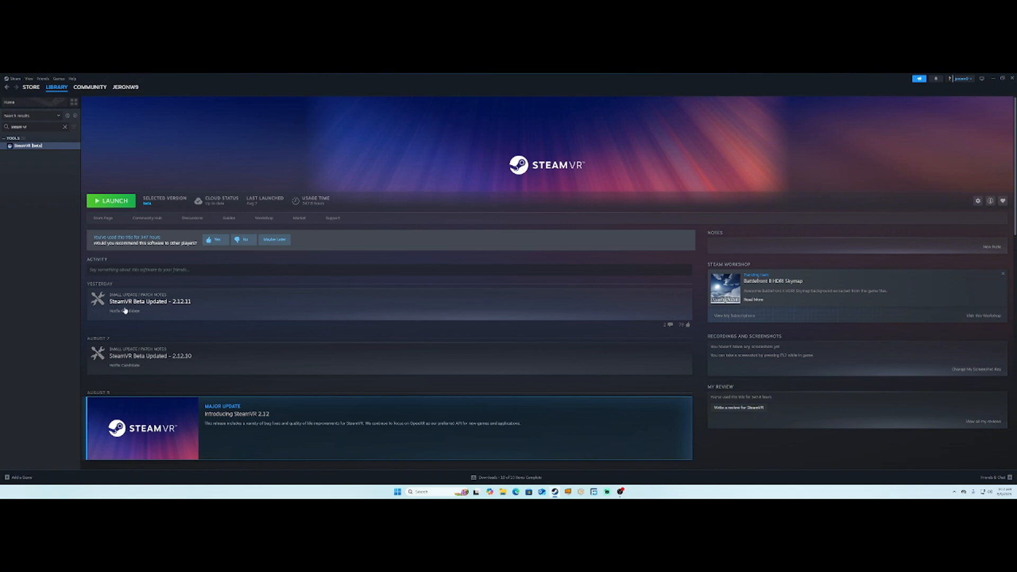
pyautogui.moveTo(188, 308)
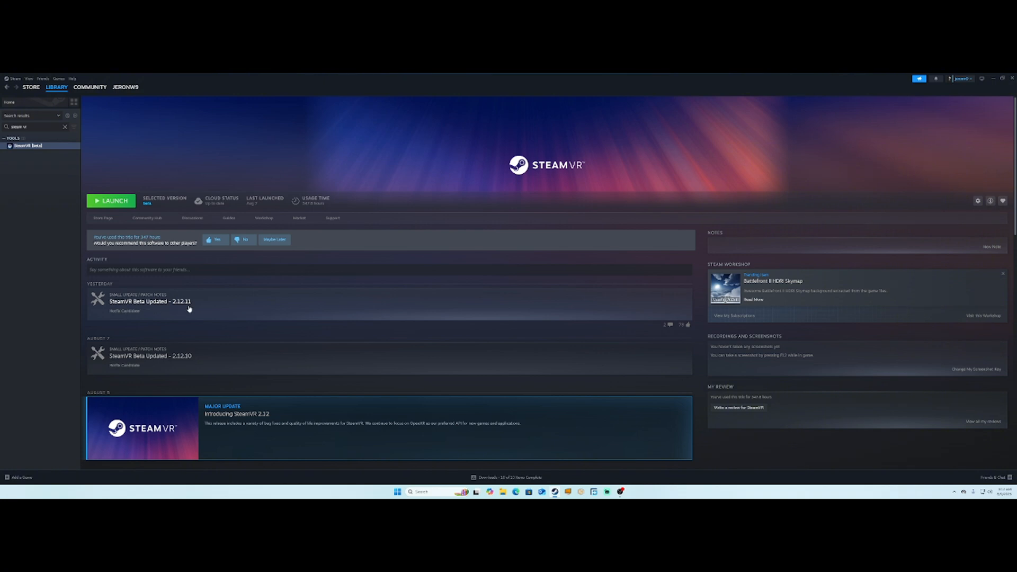
pyautogui.click(150, 301)
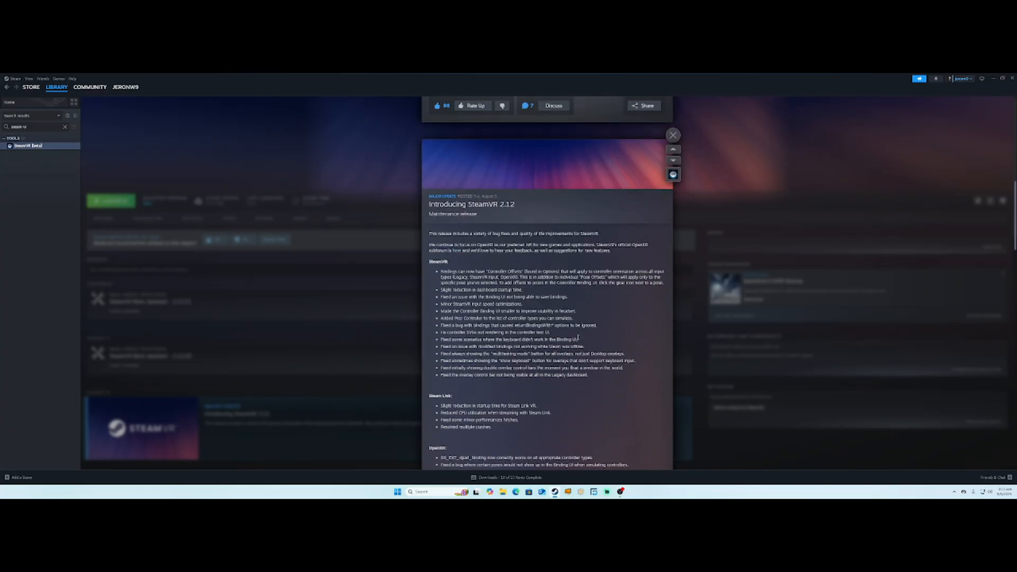
pyautogui.scroll(-3)
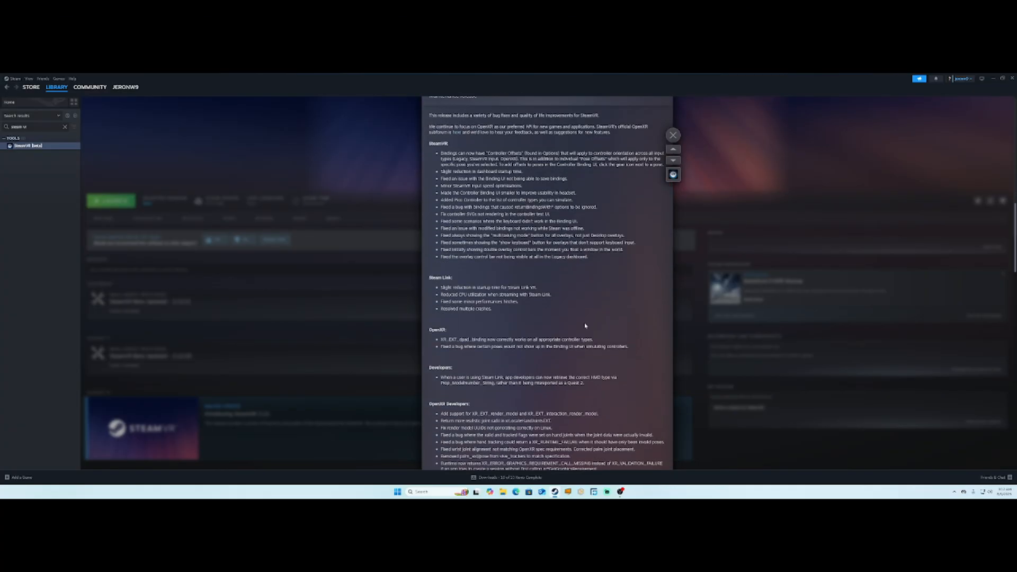
pyautogui.scroll(-3)
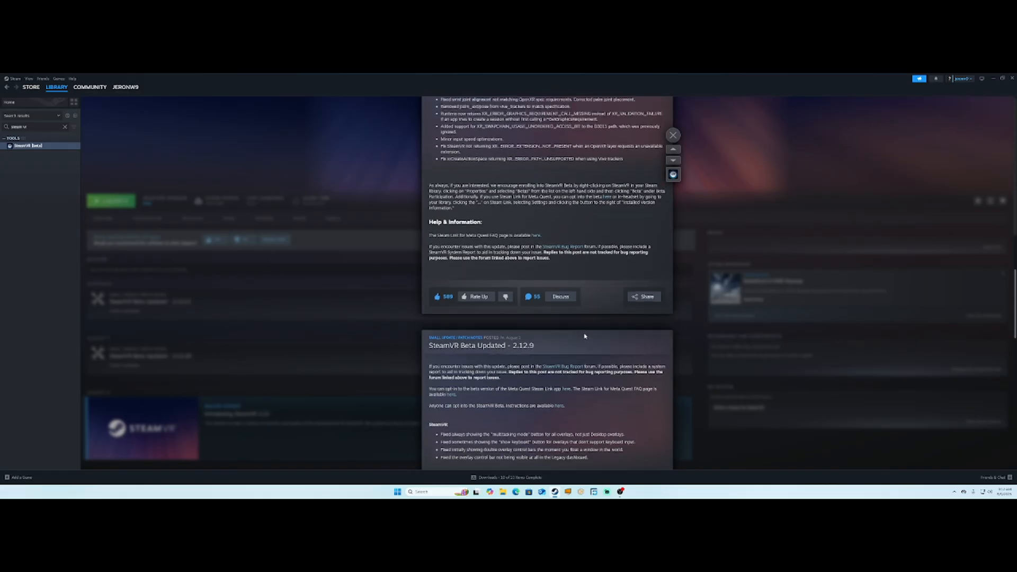
pyautogui.scroll(-3)
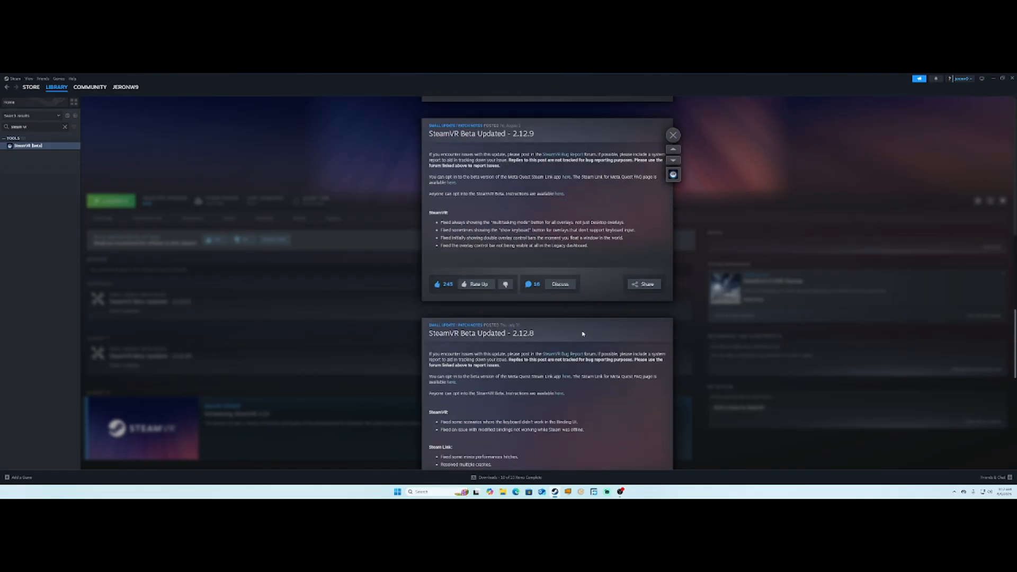
pyautogui.scroll(-3)
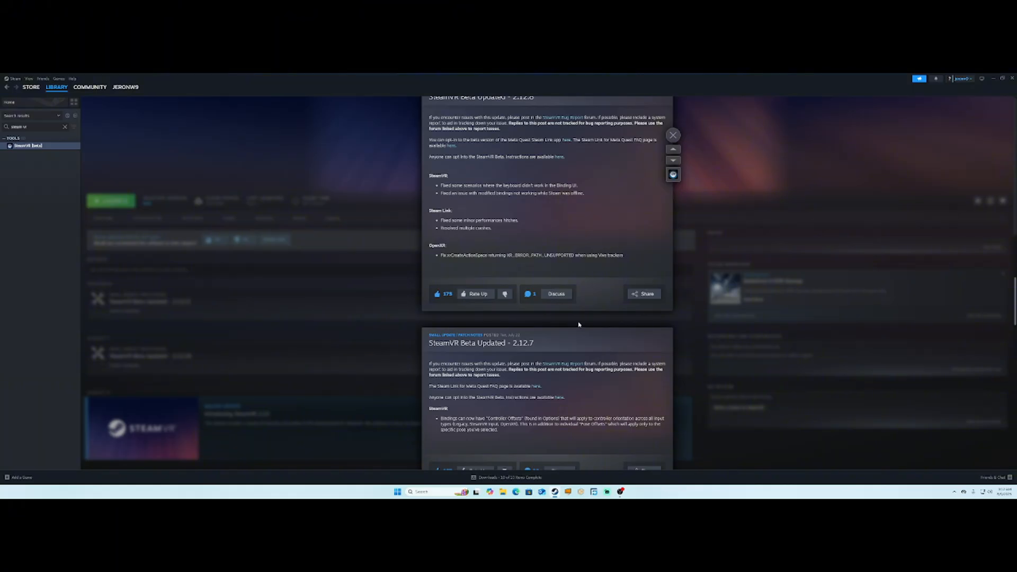
pyautogui.scroll(-3)
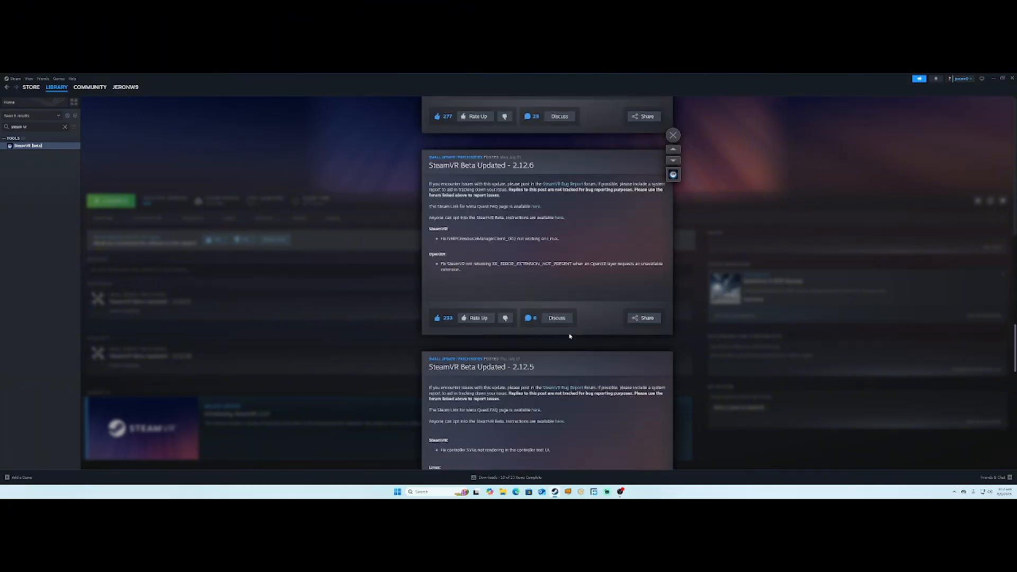
pyautogui.scroll(-3)
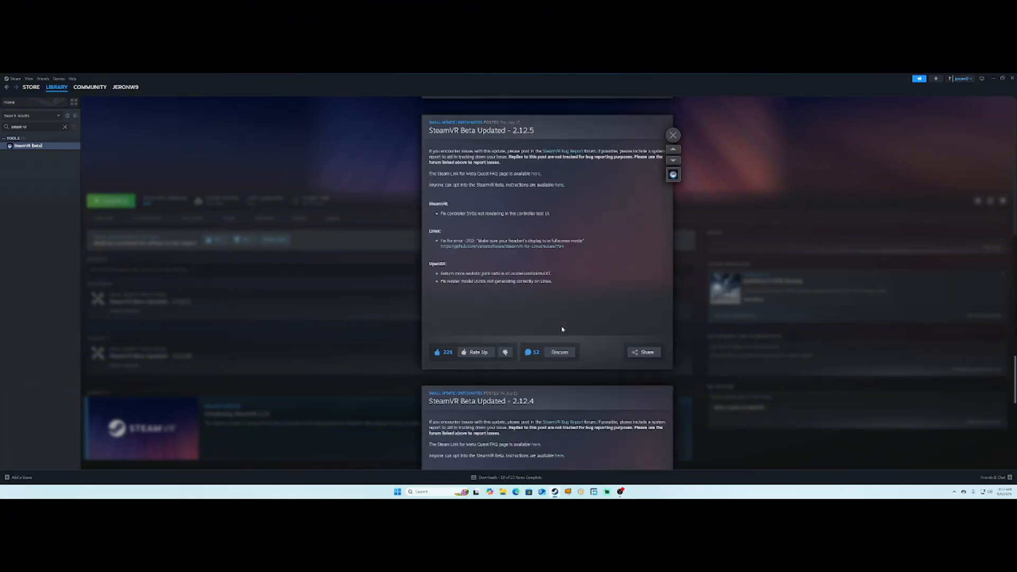
pyautogui.scroll(-3)
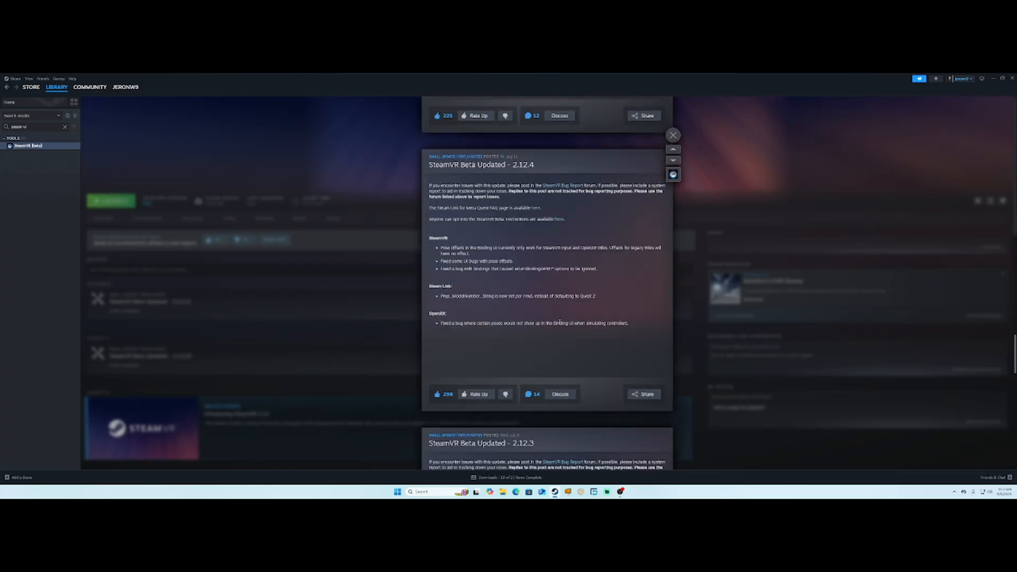
pyautogui.scroll(-3)
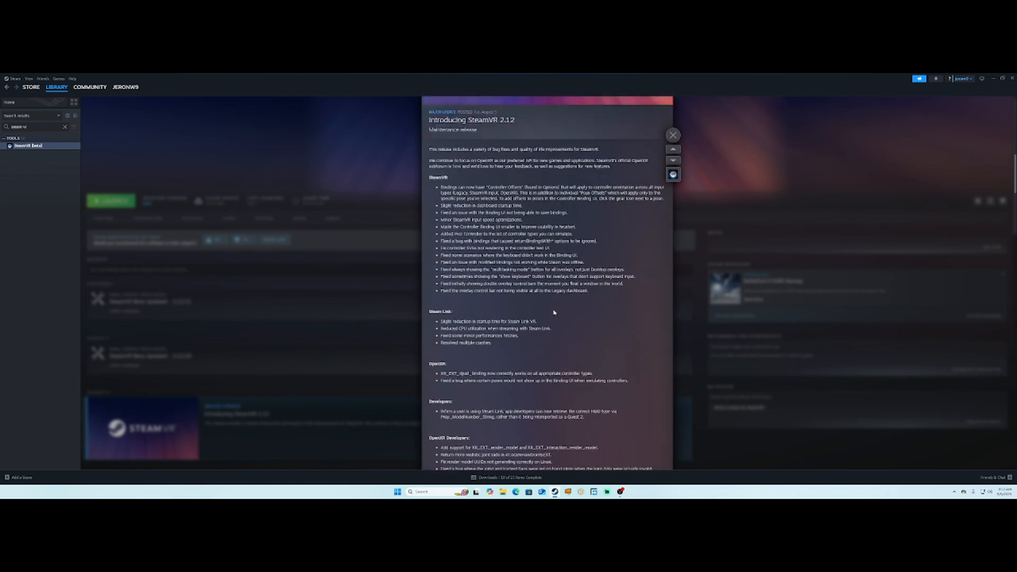
pyautogui.scroll(-3)
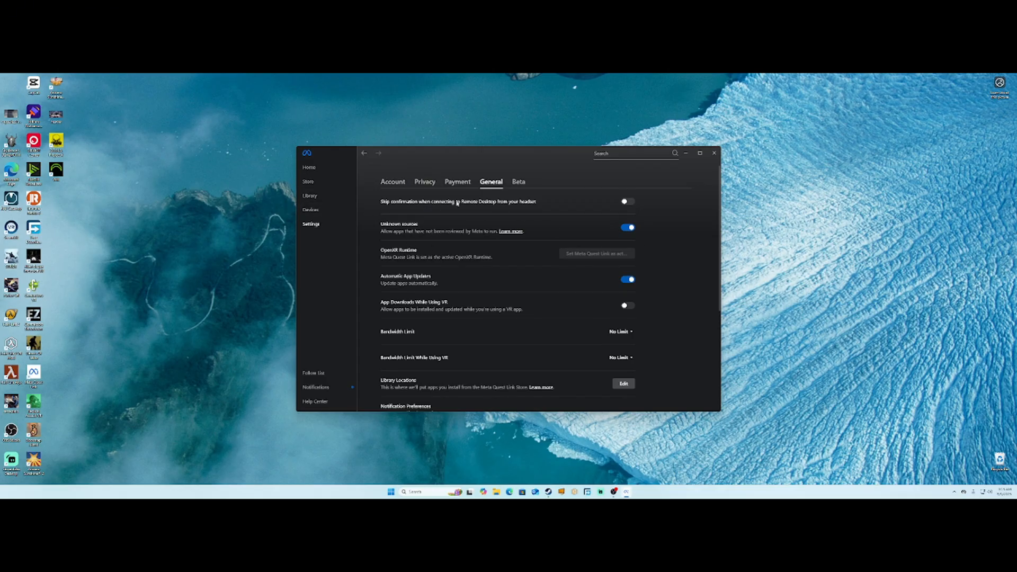
pyautogui.moveTo(451, 204)
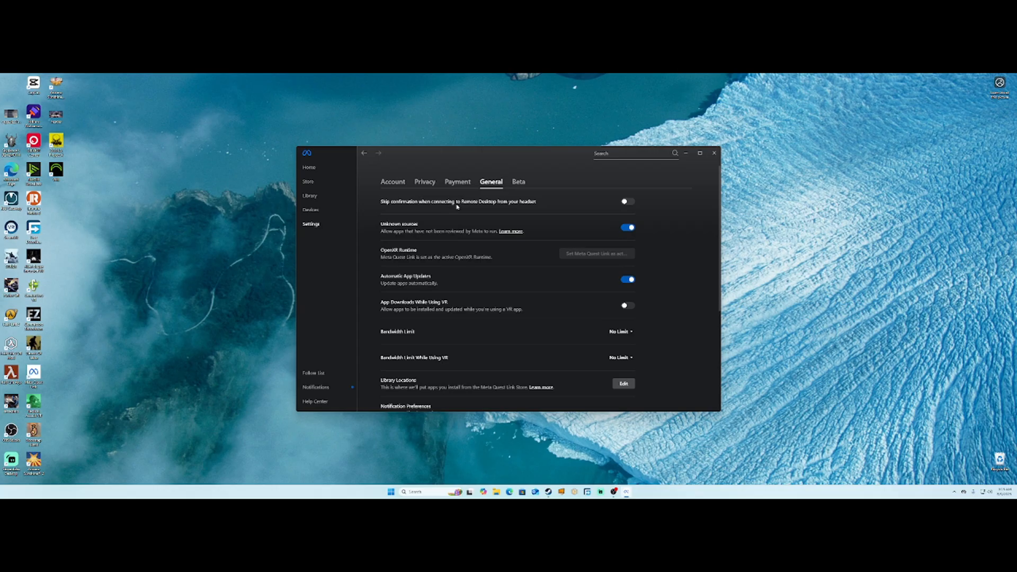
pyautogui.moveTo(457, 207)
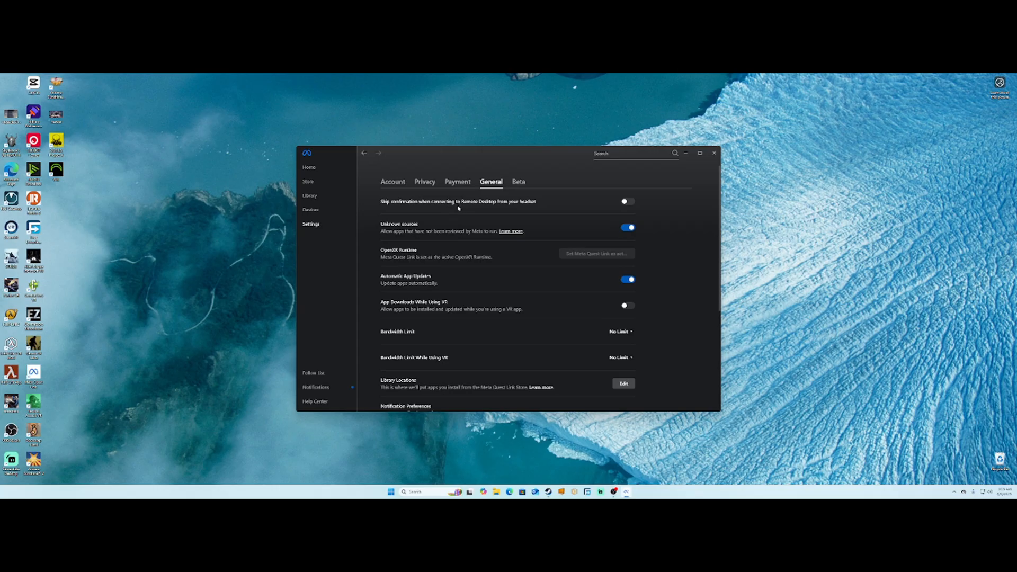
pyautogui.moveTo(353, 222)
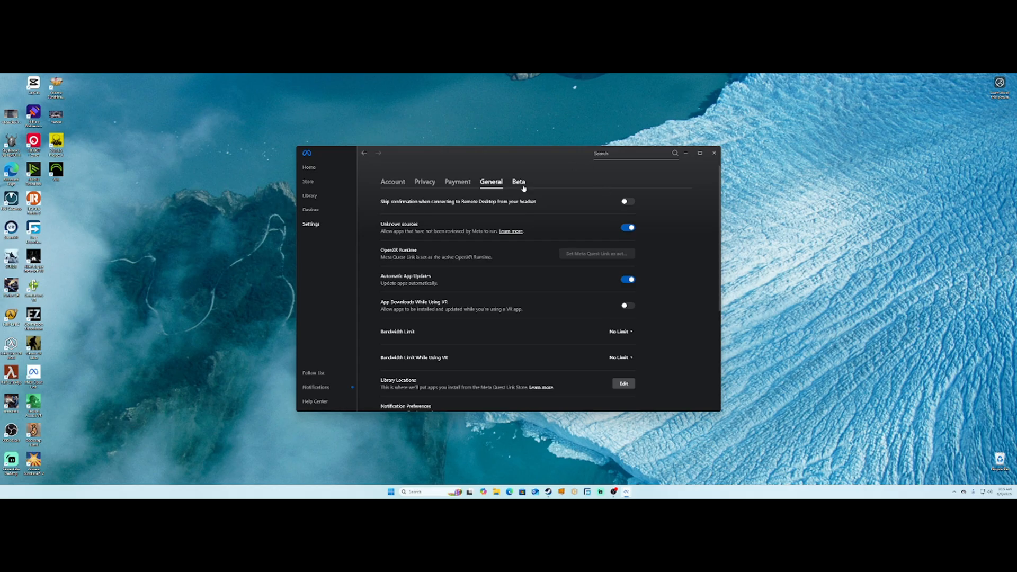
pyautogui.moveTo(573, 243)
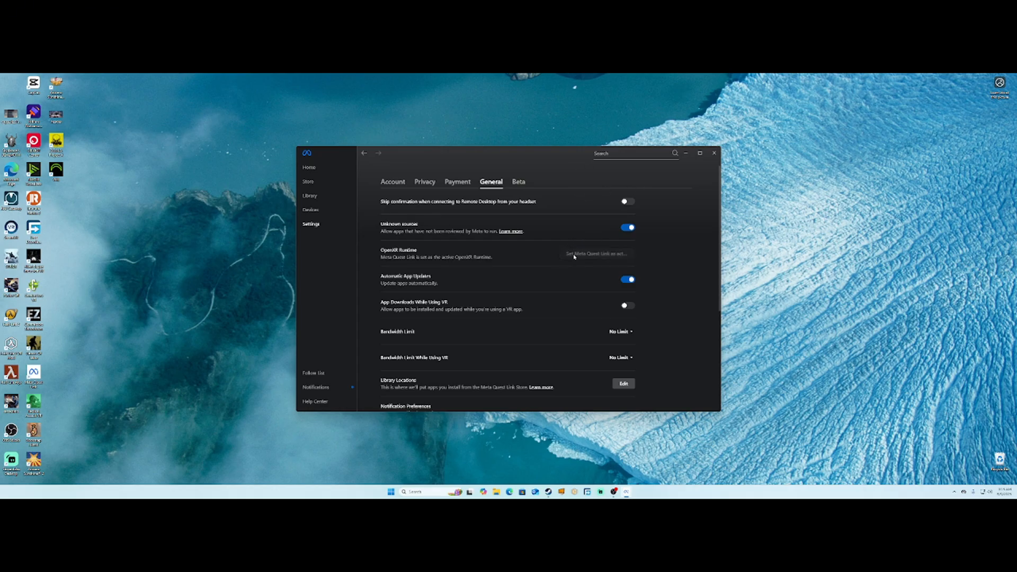
pyautogui.moveTo(668, 249)
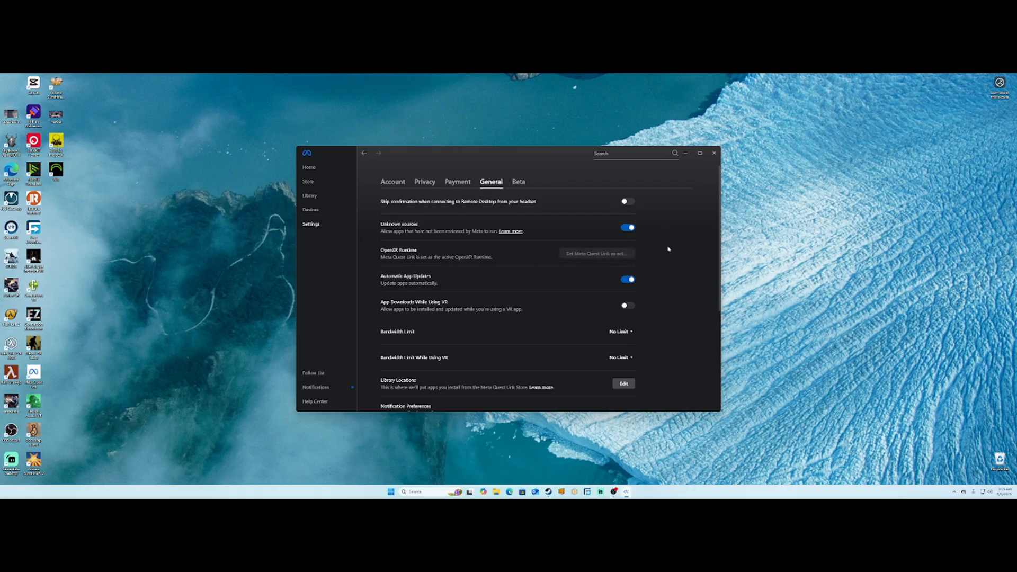
pyautogui.moveTo(595, 253)
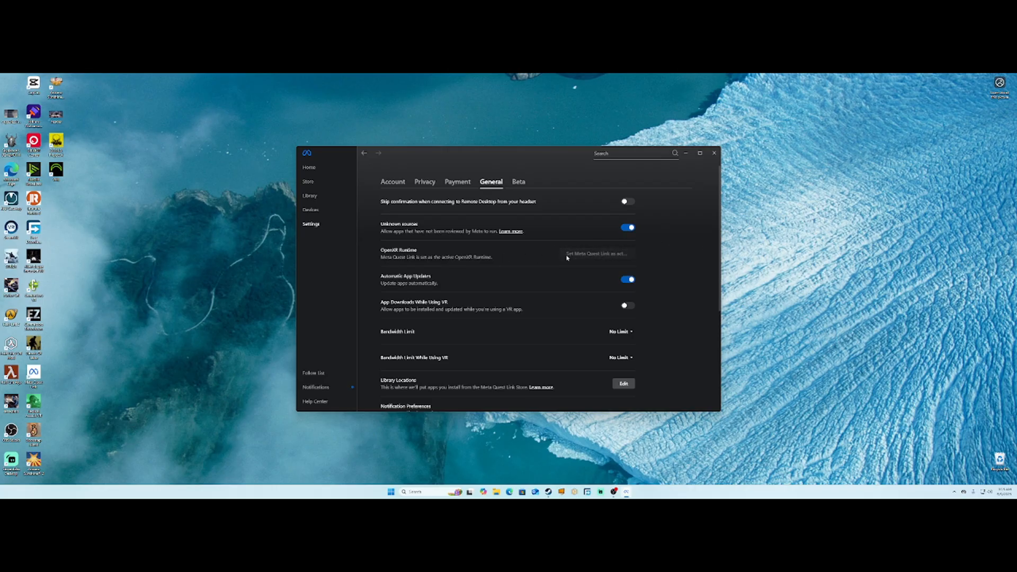
pyautogui.moveTo(625, 254)
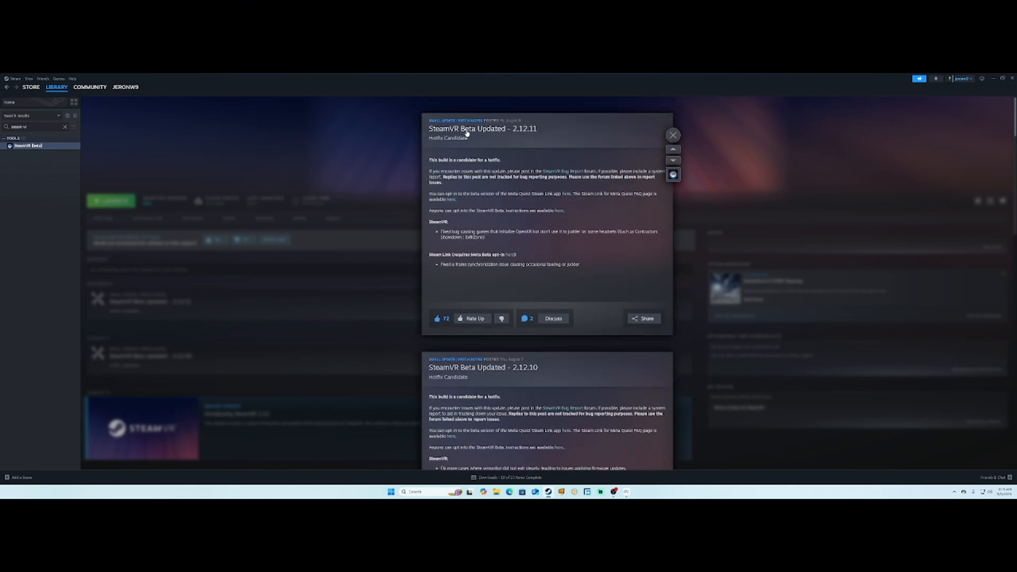
pyautogui.moveTo(517, 133)
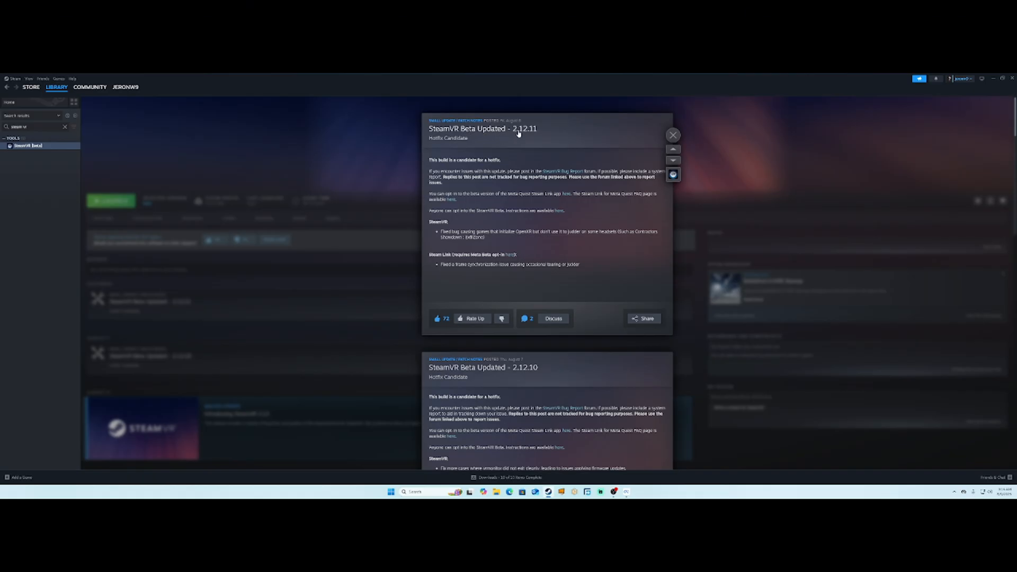
pyautogui.moveTo(530, 135)
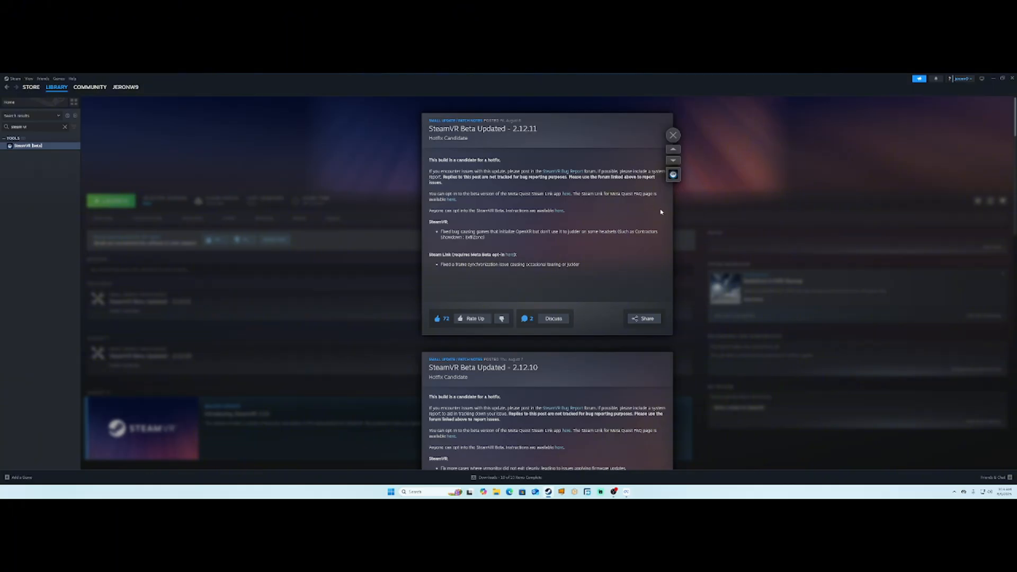
pyautogui.moveTo(635, 185)
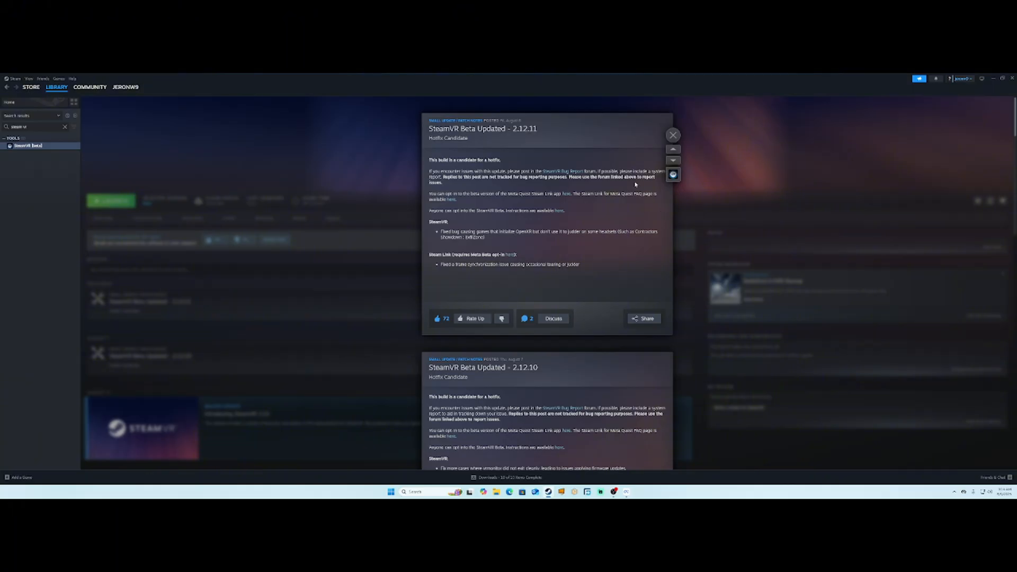